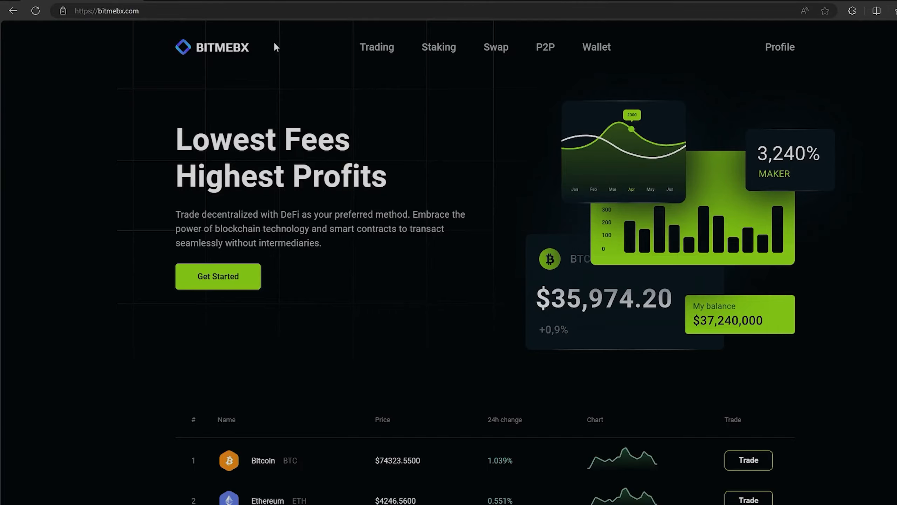
mouse_move(383, 240)
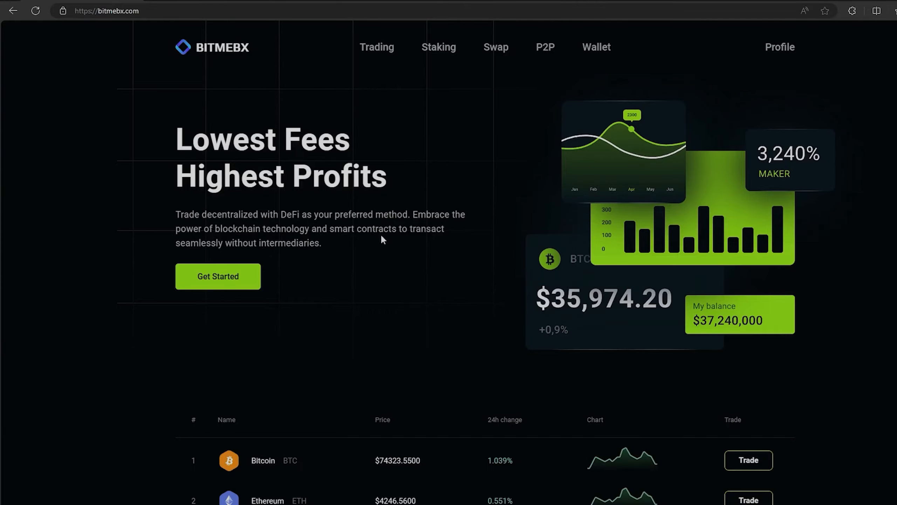
Step: Go to Spot trading to show the BTC/USDT market with its chart and order book
scroll(down, 3)
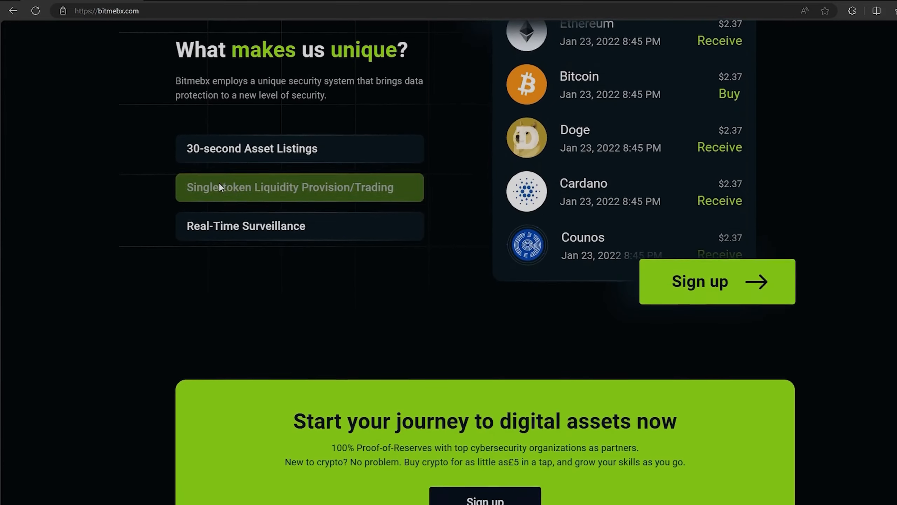
scroll(down, 3)
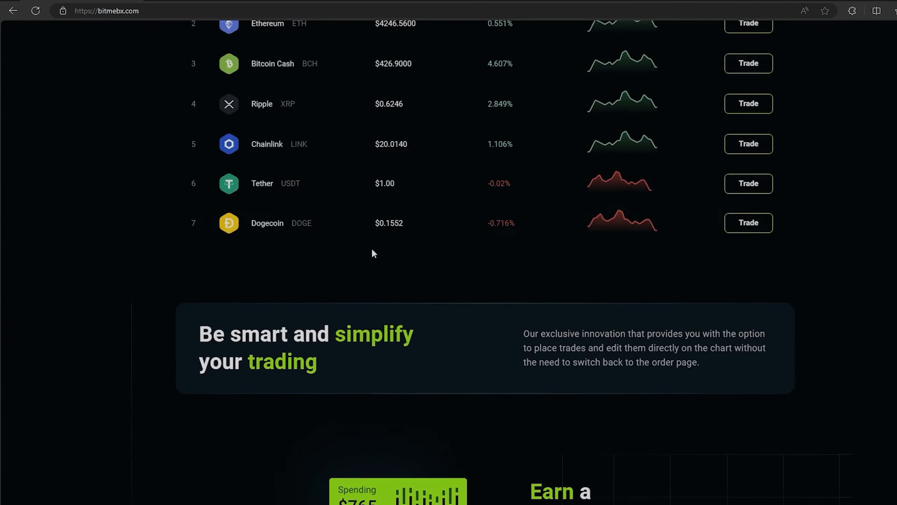
scroll(up, 3)
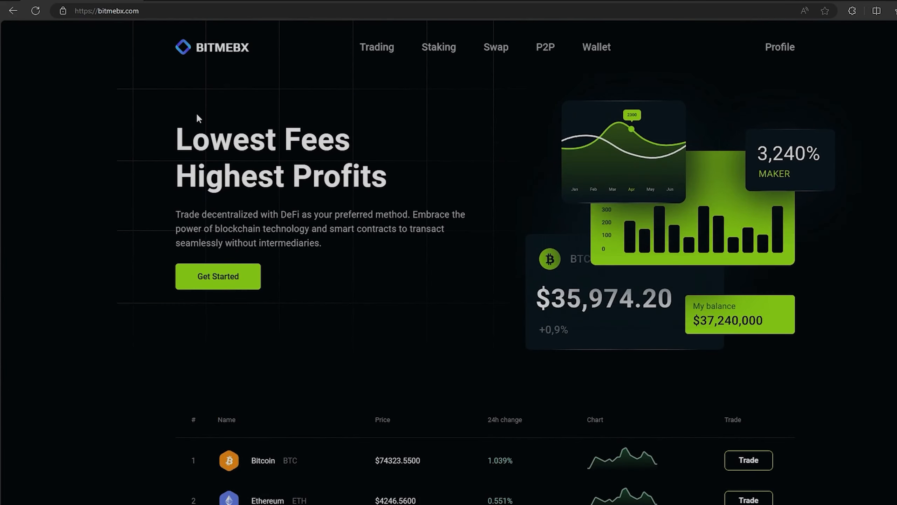
click(377, 47)
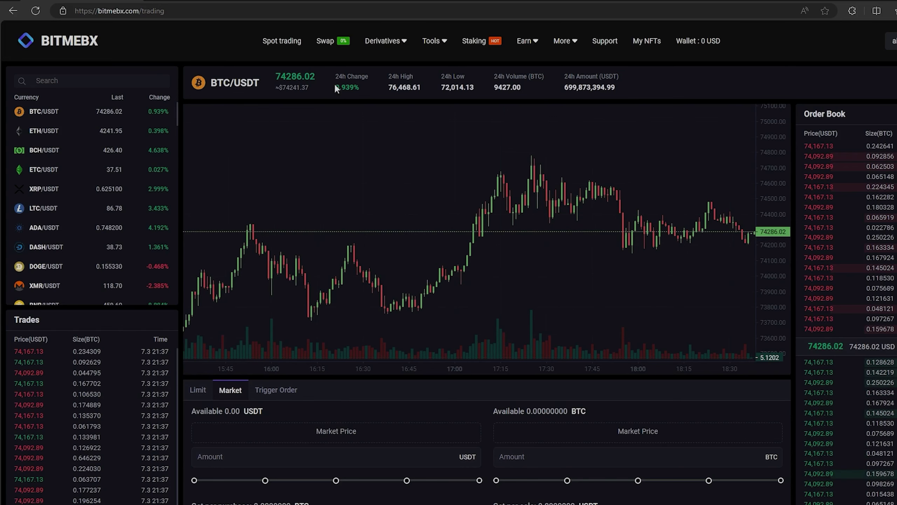
mouse_move(207, 110)
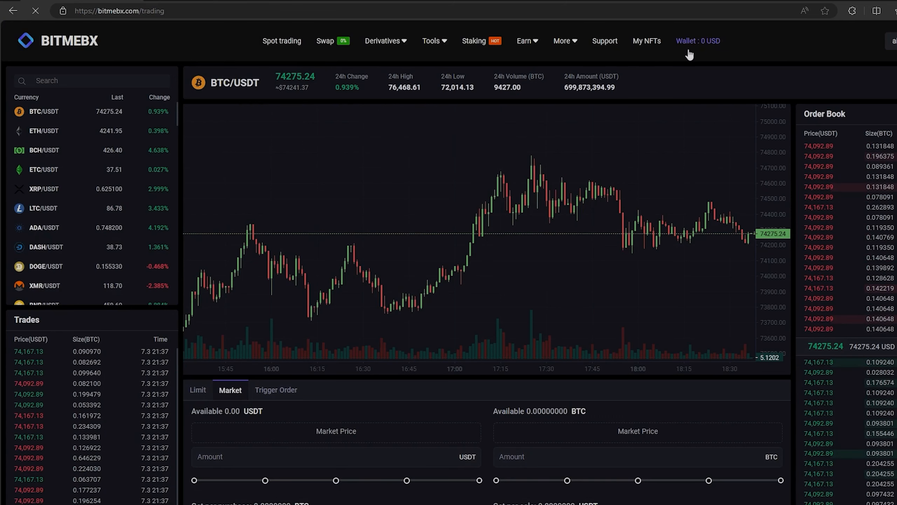
Step: From Wallet > Deposit, show and copy the Bitcoin (BTC) network deposit address
click(698, 41)
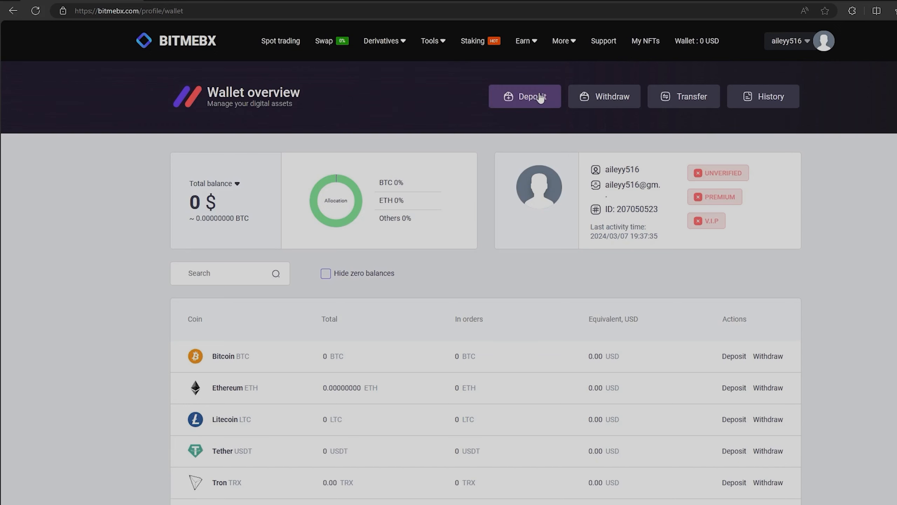
click(532, 97)
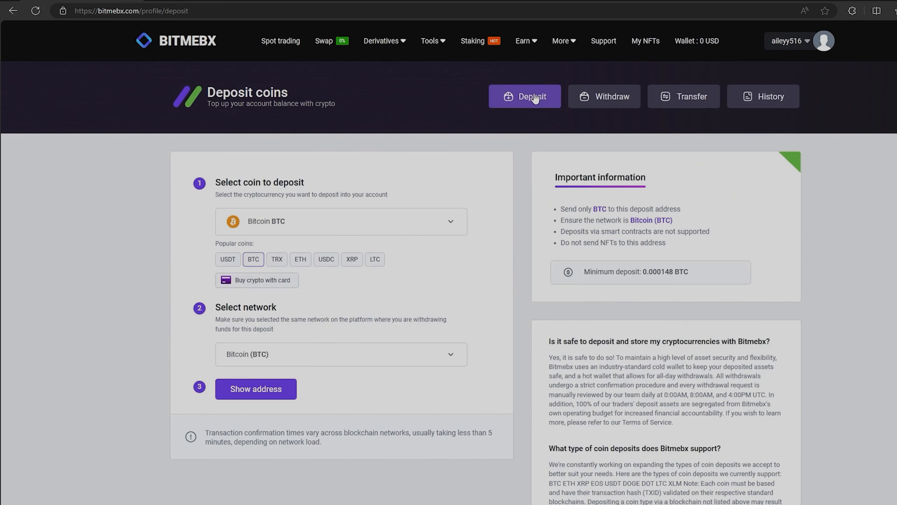
mouse_move(270, 234)
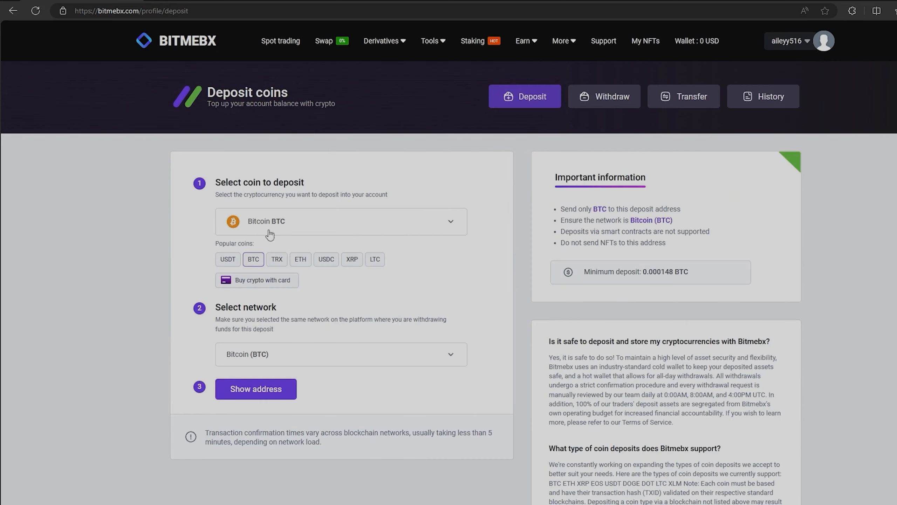
click(256, 388)
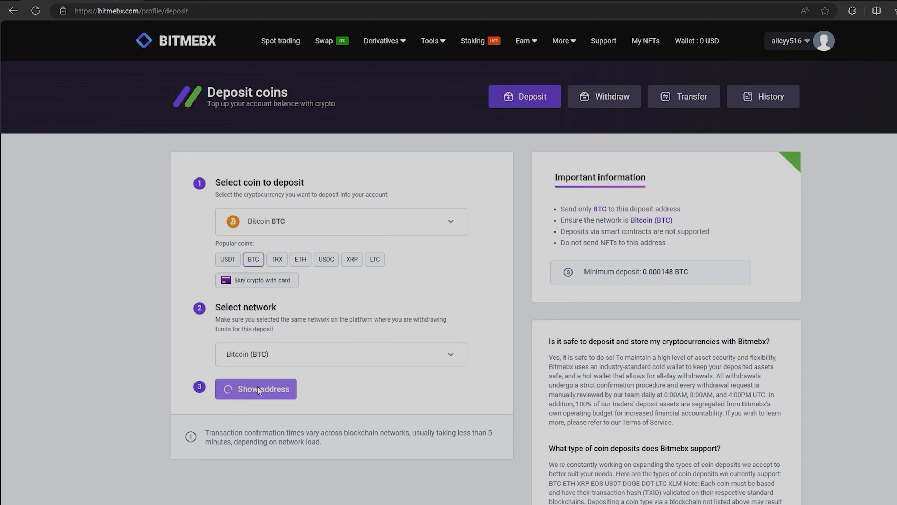
click(257, 389)
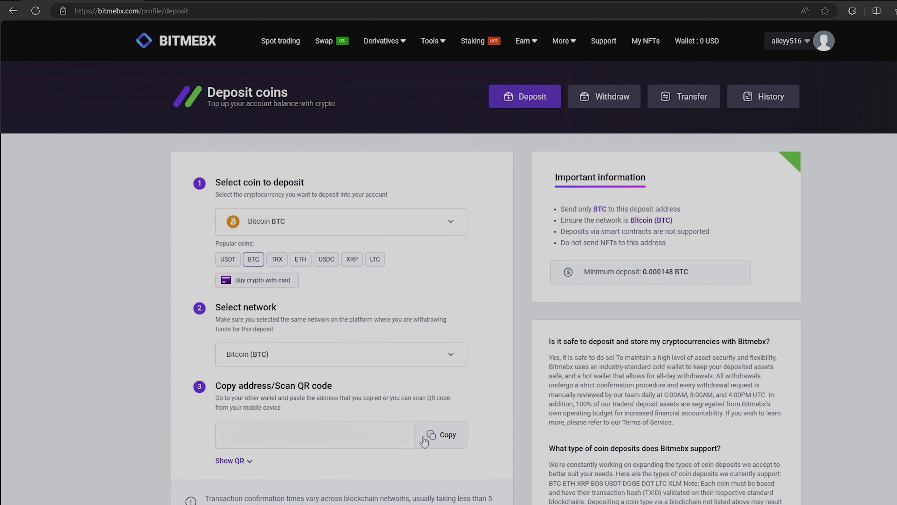
click(441, 435)
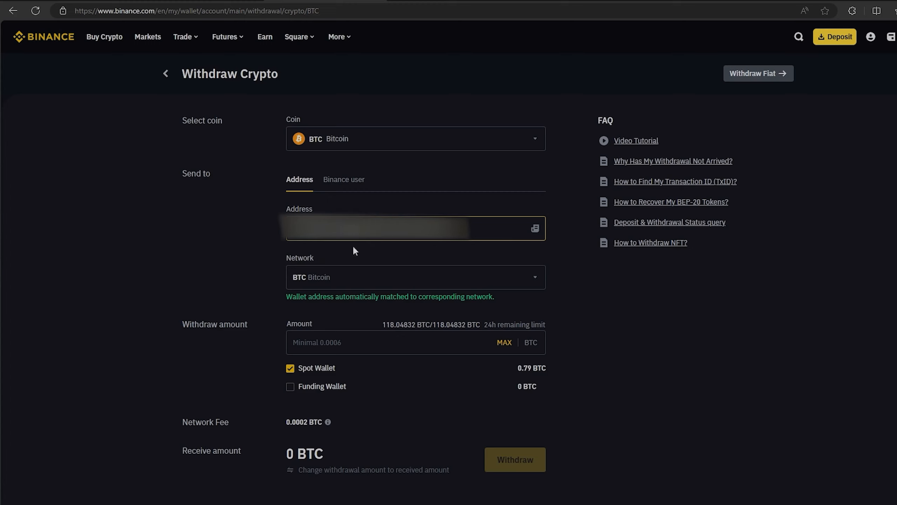
mouse_move(512, 251)
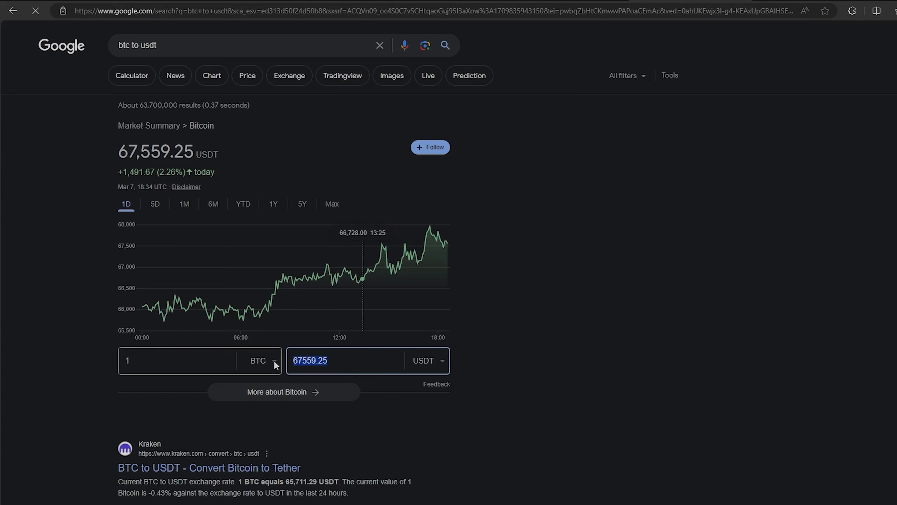
Step: Enter a 0.015 BTC withdrawal amount in Binance, giving 0.0148 BTC to be received
text(1000)
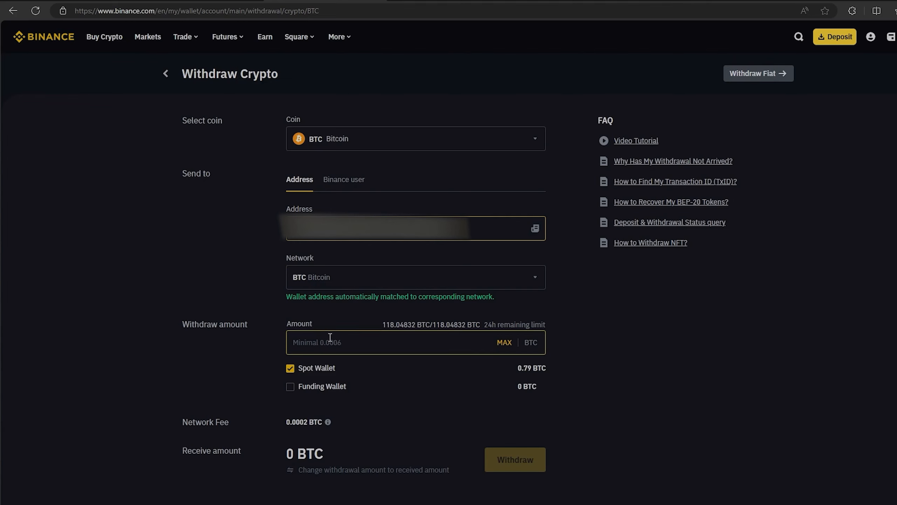
text(0.015)
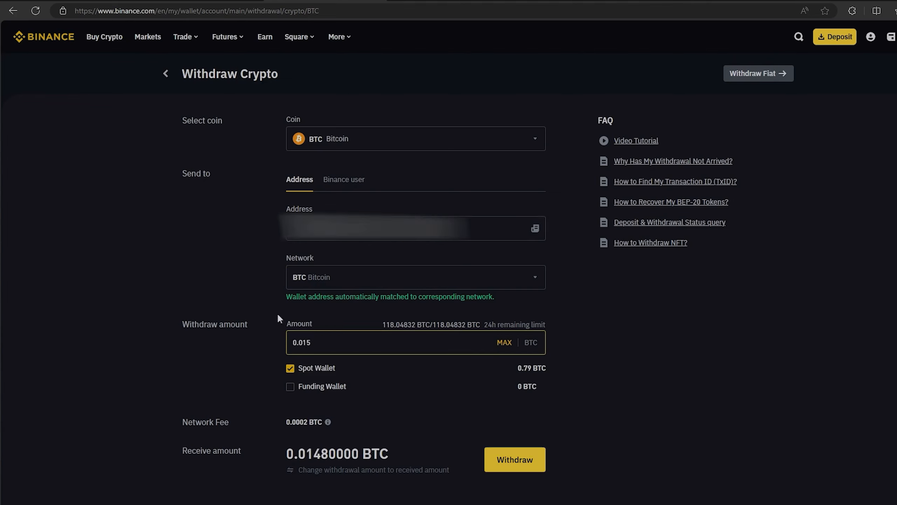
mouse_move(359, 414)
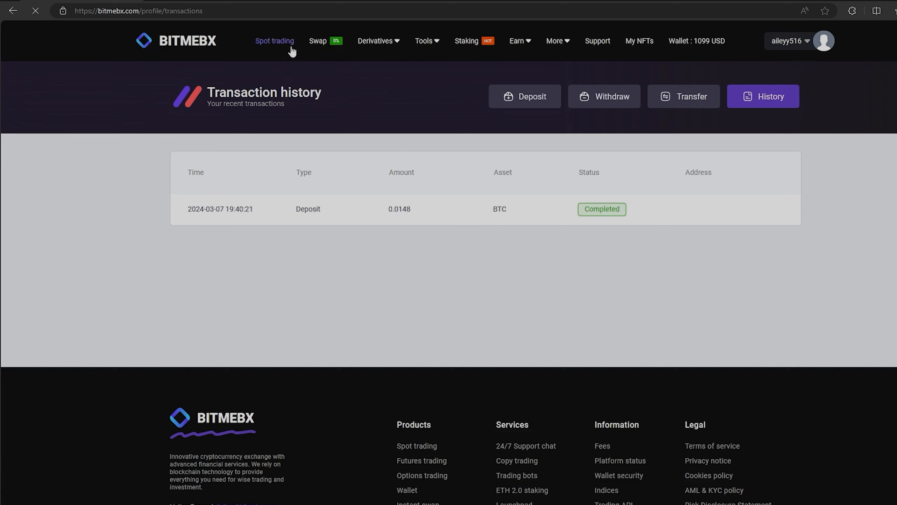
Step: Market-sell the 0.0148 BTC for 1098.19 USDT, then check the wallet balances
click(376, 41)
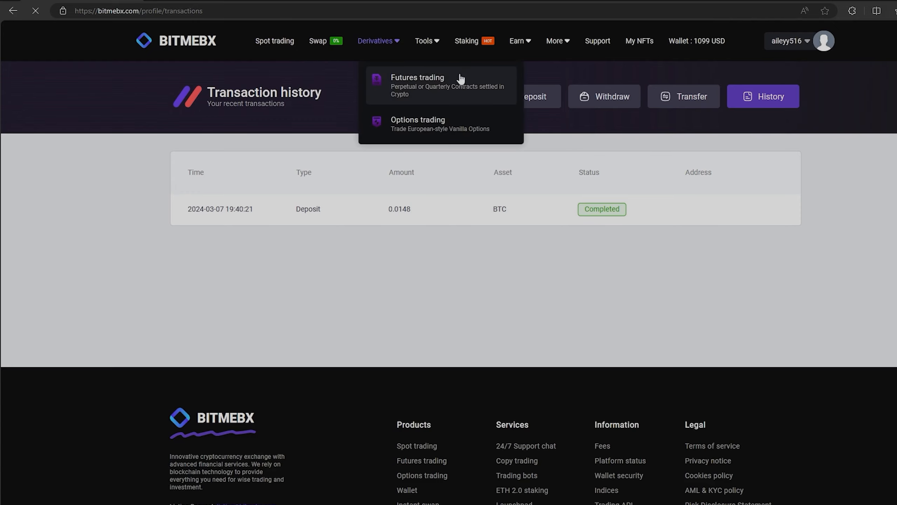
click(417, 77)
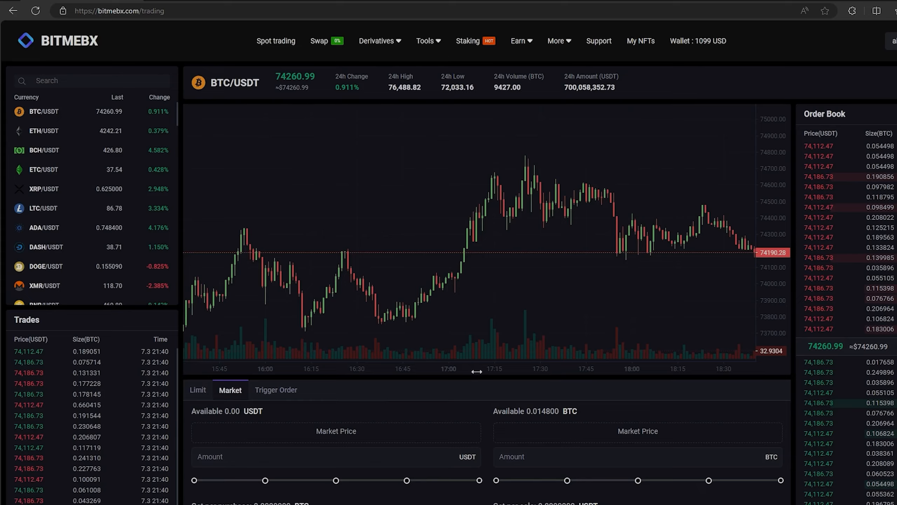
scroll(down, 3)
text(0.014800)
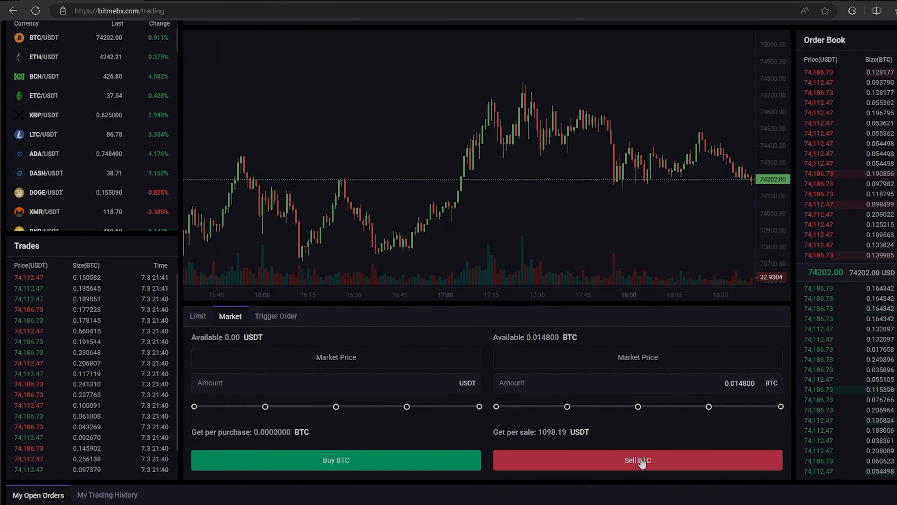
click(638, 460)
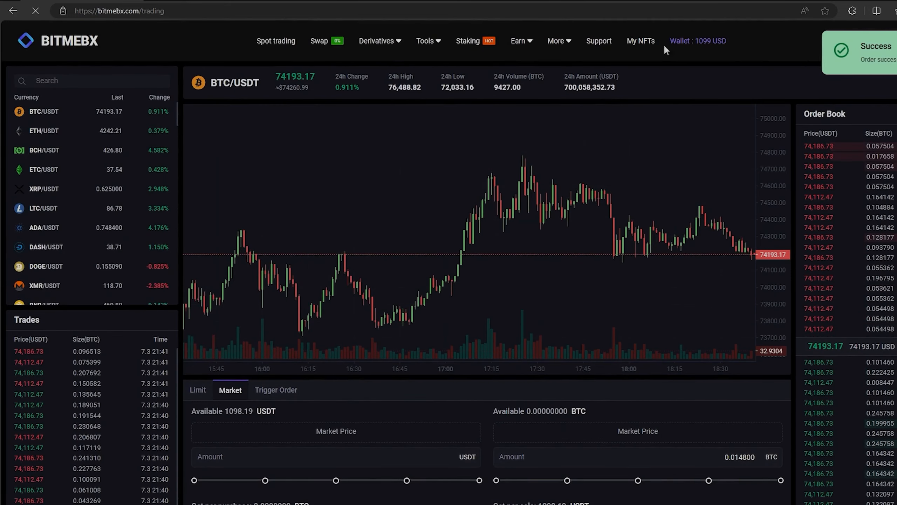
click(698, 41)
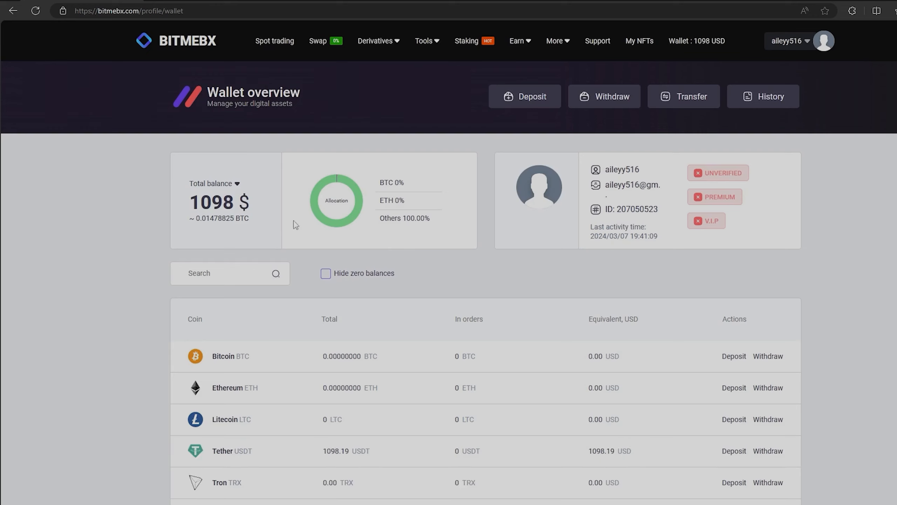
mouse_move(407, 216)
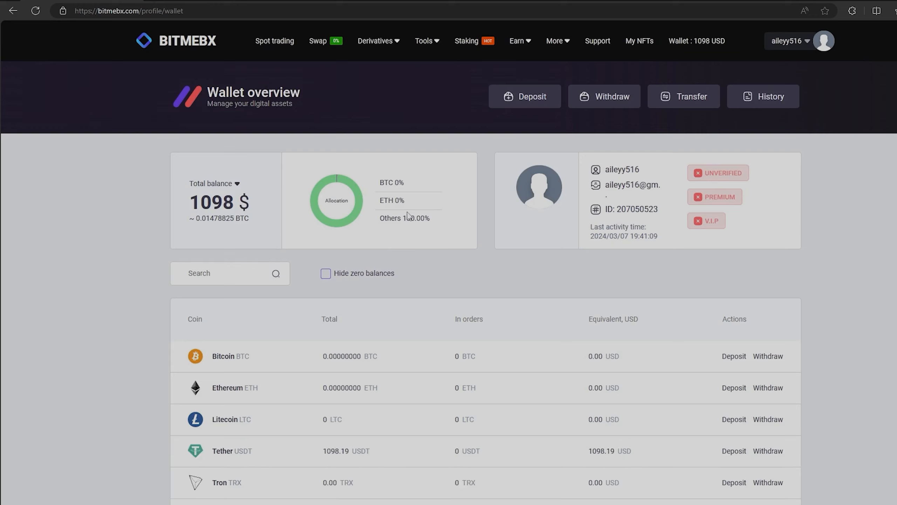
Step: Submit a withdrawal of all 1098.19 USDT over ERC-20 to the destination address
click(609, 97)
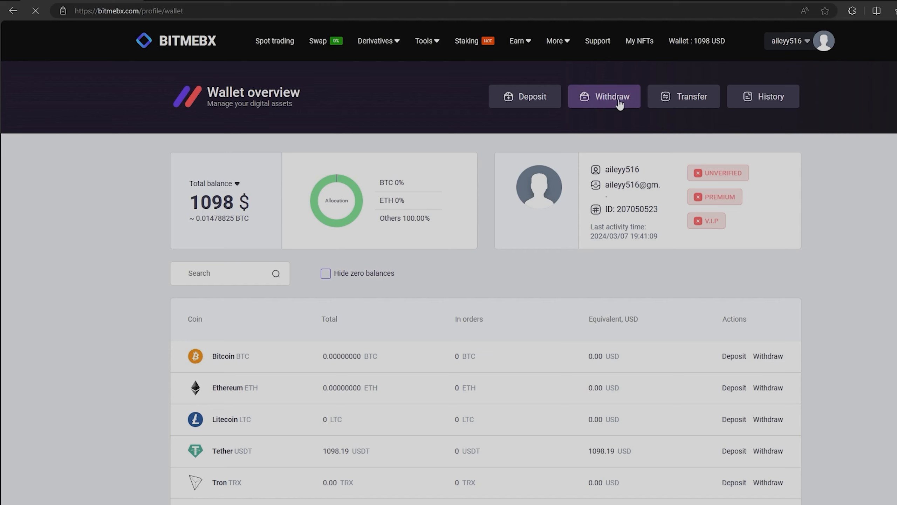
click(609, 97)
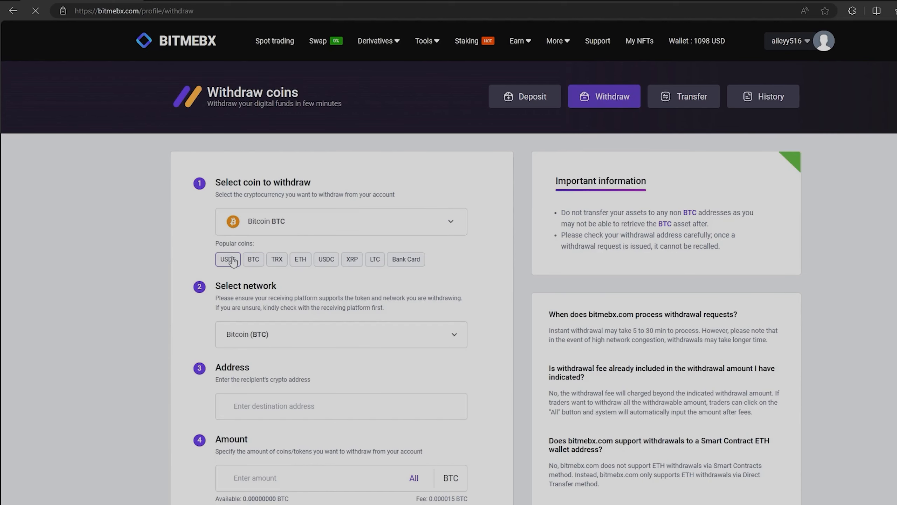
click(228, 260)
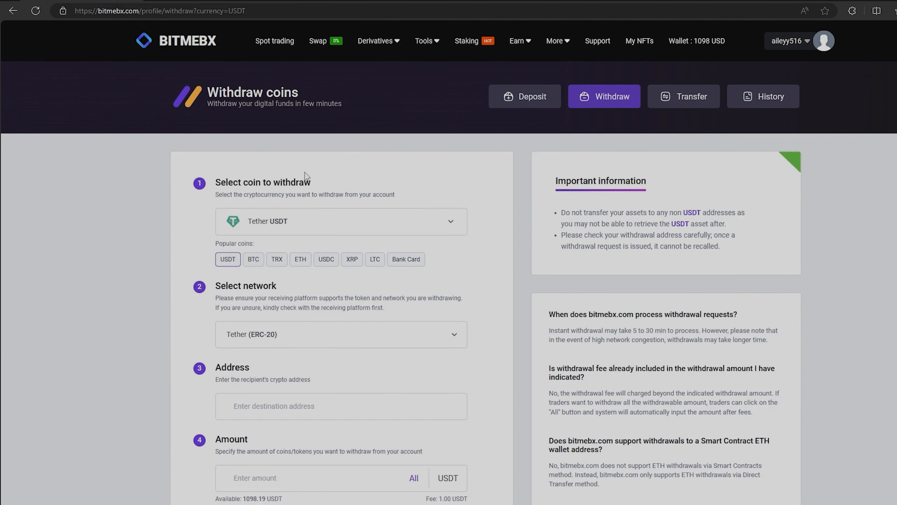
scroll(down, 3)
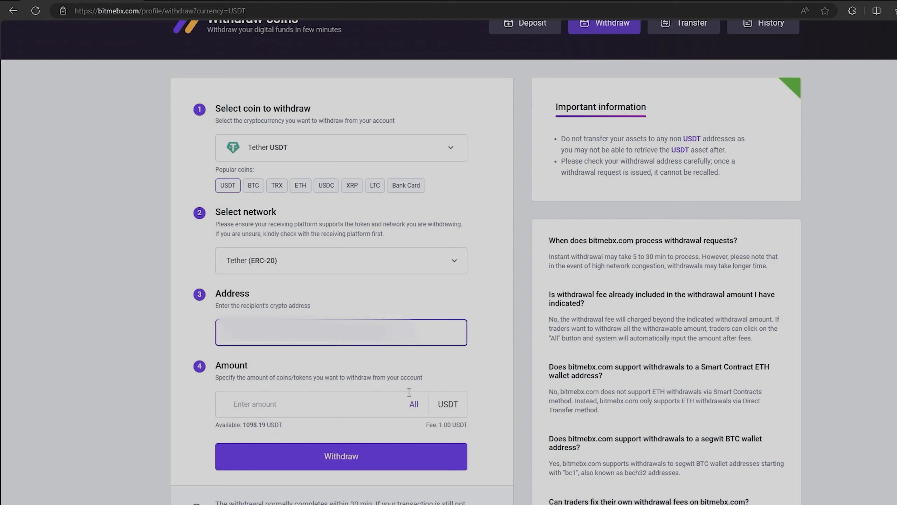
click(414, 404)
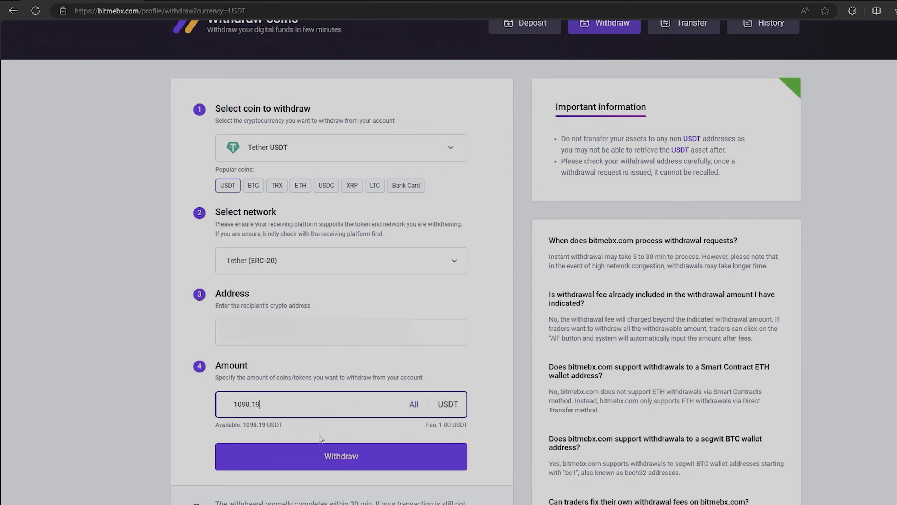
click(340, 456)
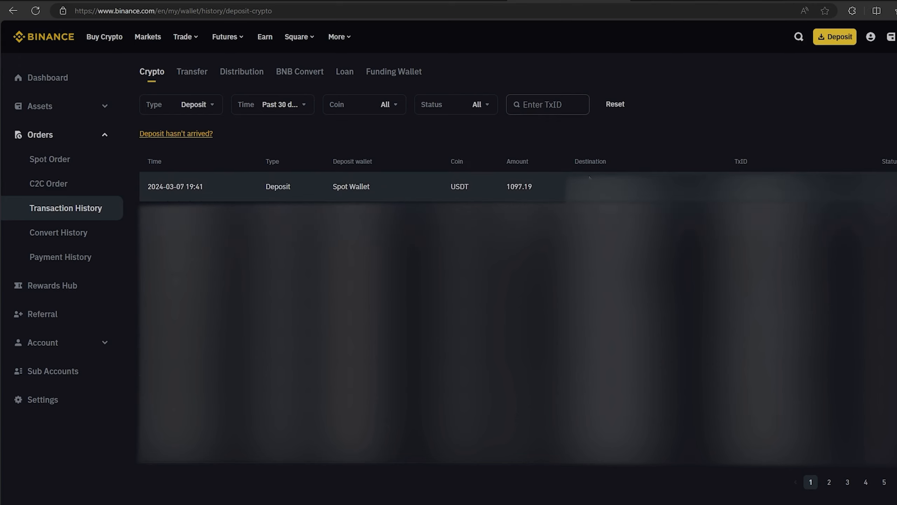
mouse_move(531, 184)
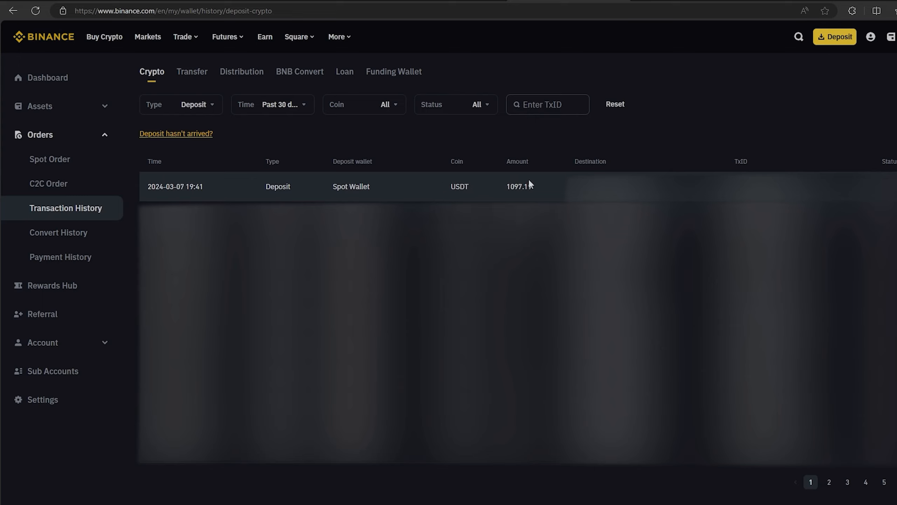
mouse_move(364, 197)
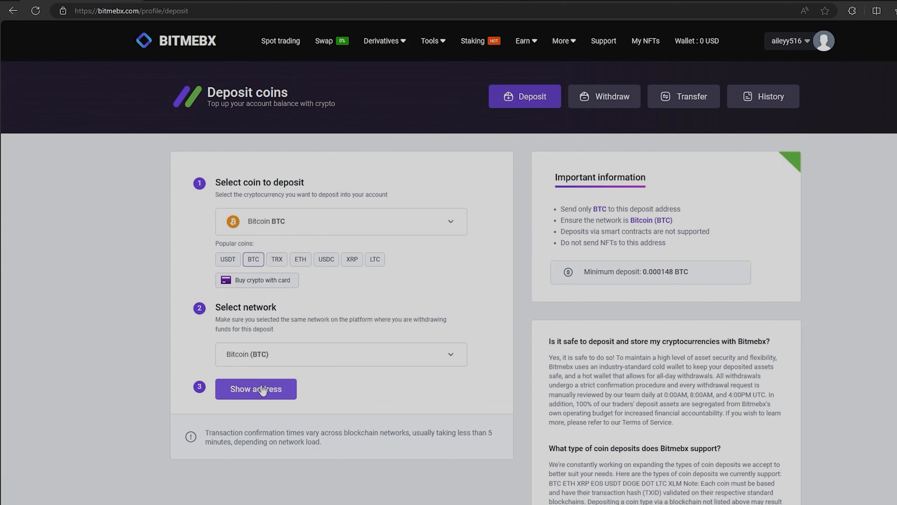
Step: Show the Bitcoin deposit address for the BTC network
click(256, 388)
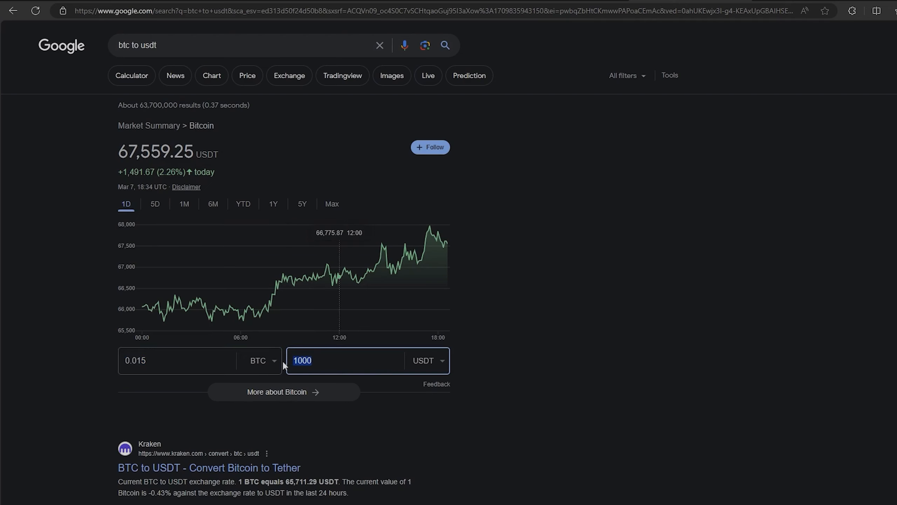
Step: Enter a 0.74 BTC withdrawal amount in Binance, giving 0.7398 BTC to be received
text(5000)
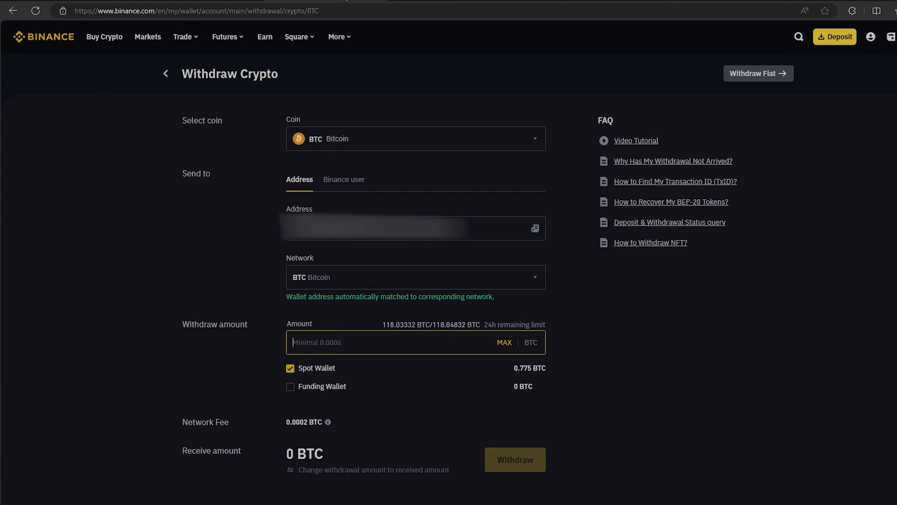
text(0.74)
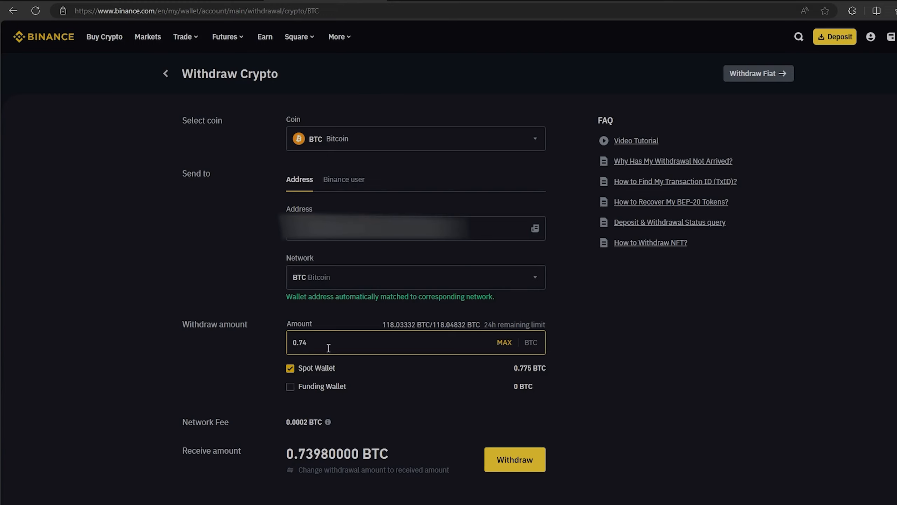
mouse_move(279, 357)
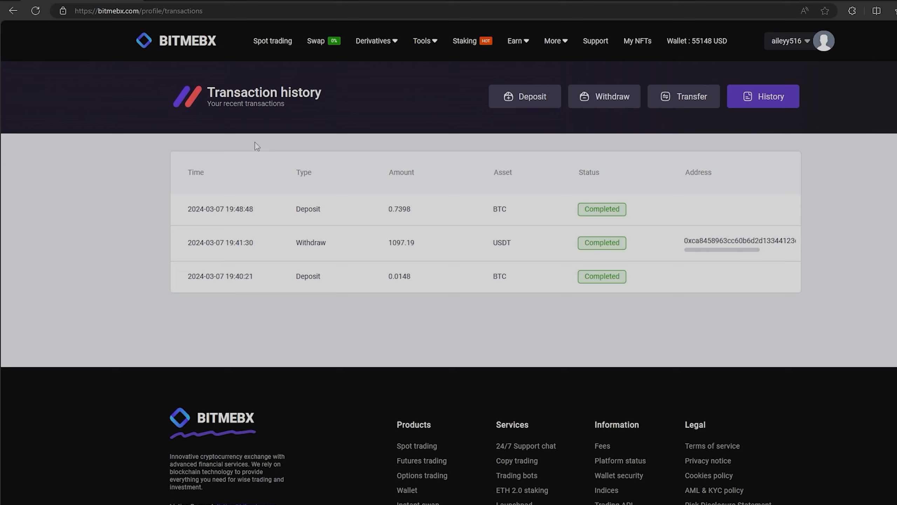
mouse_move(330, 149)
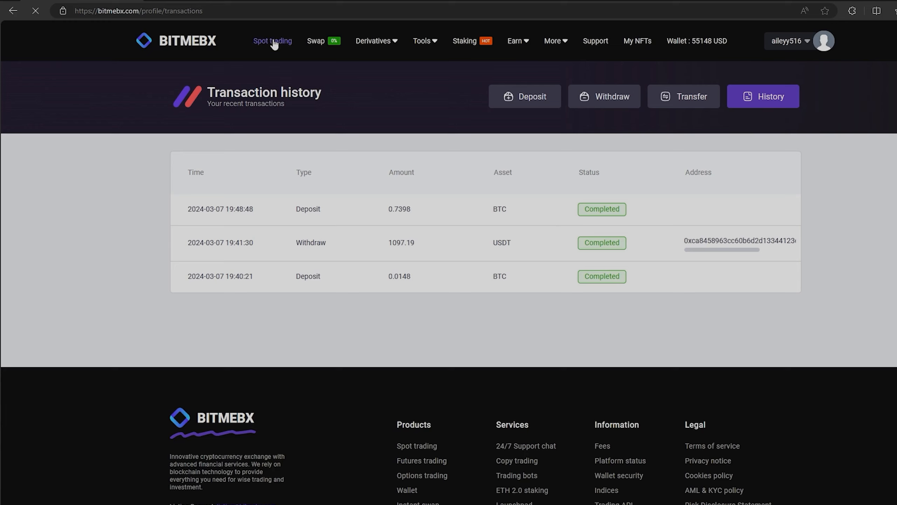
mouse_move(302, 106)
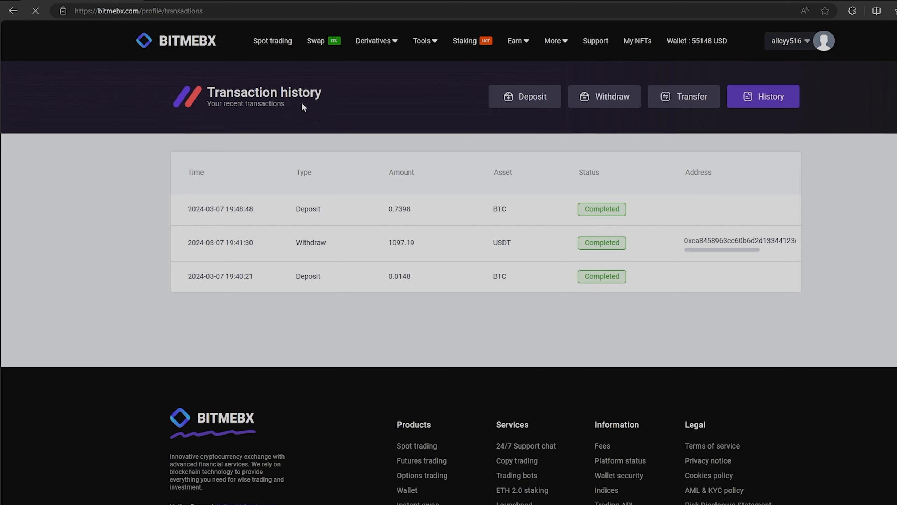
Step: Market-sell all 0.7398 BTC, leaving 55,120.14 USDT in the wallet
click(272, 41)
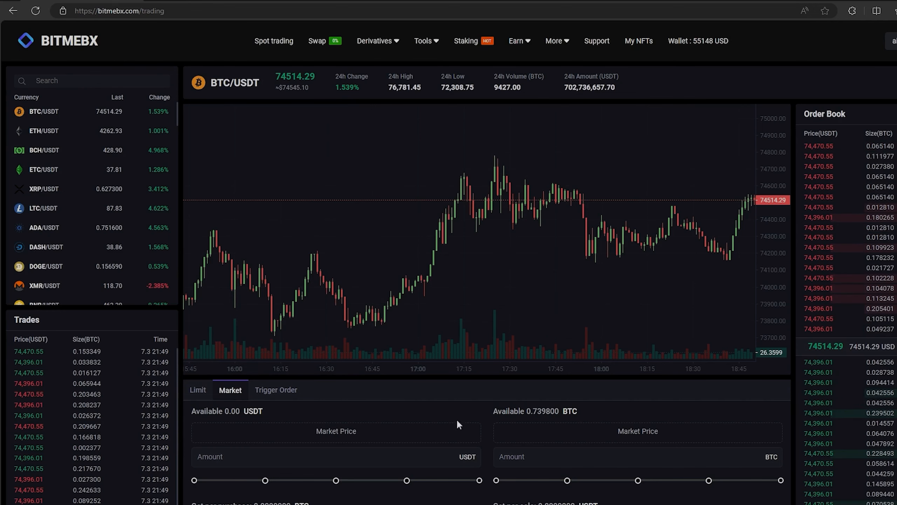
scroll(down, 3)
text(0.739800)
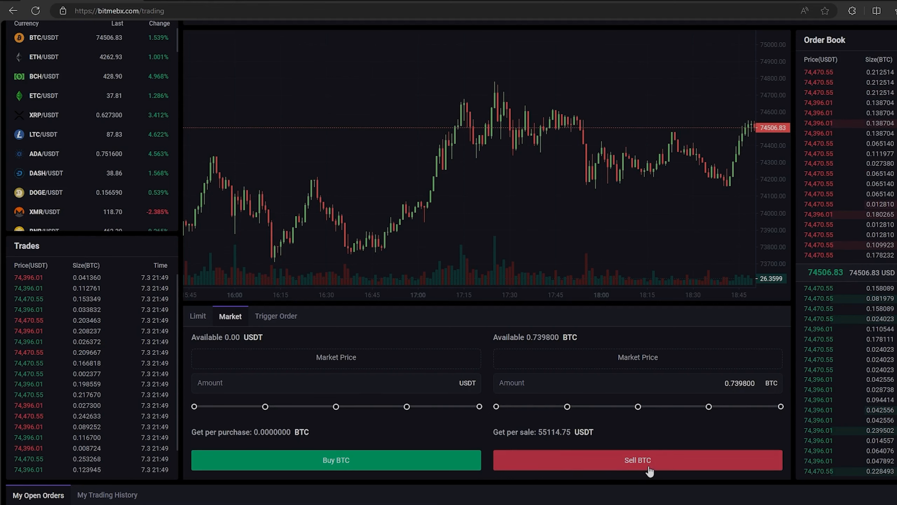
click(638, 460)
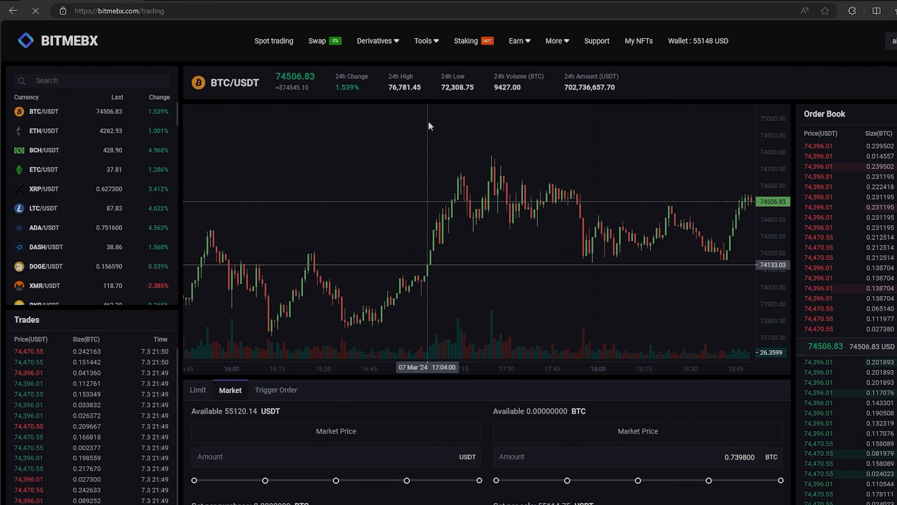
click(698, 41)
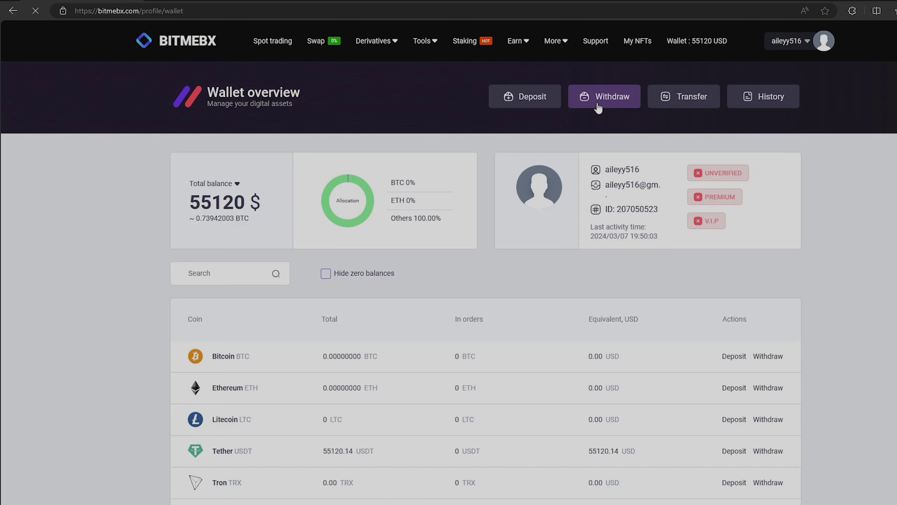
Step: Submit a withdrawal of all 55,120.14 USDT to the Binance ERC20 address, netting 55,119.14 USDT
click(604, 97)
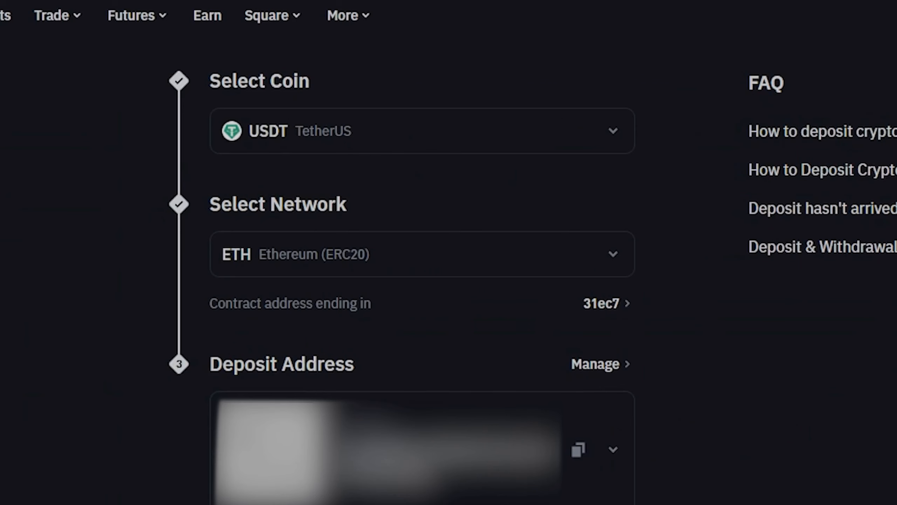
click(578, 450)
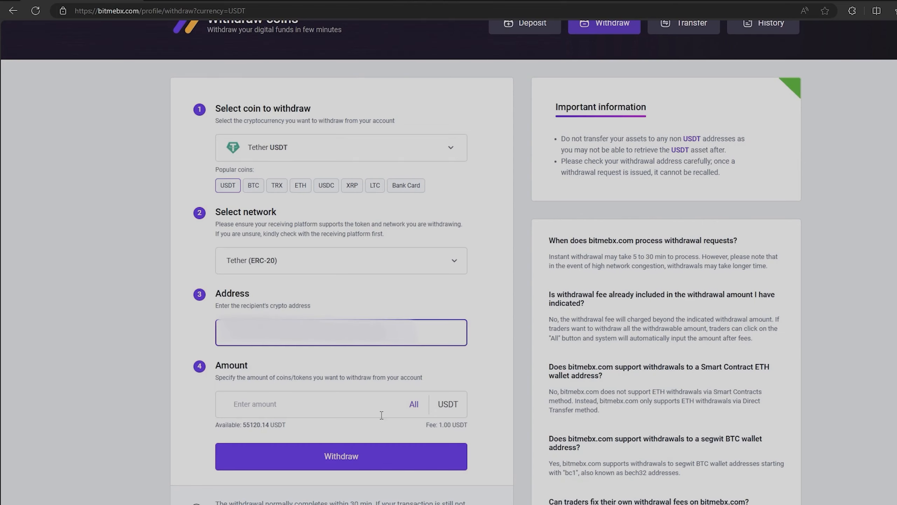
click(414, 404)
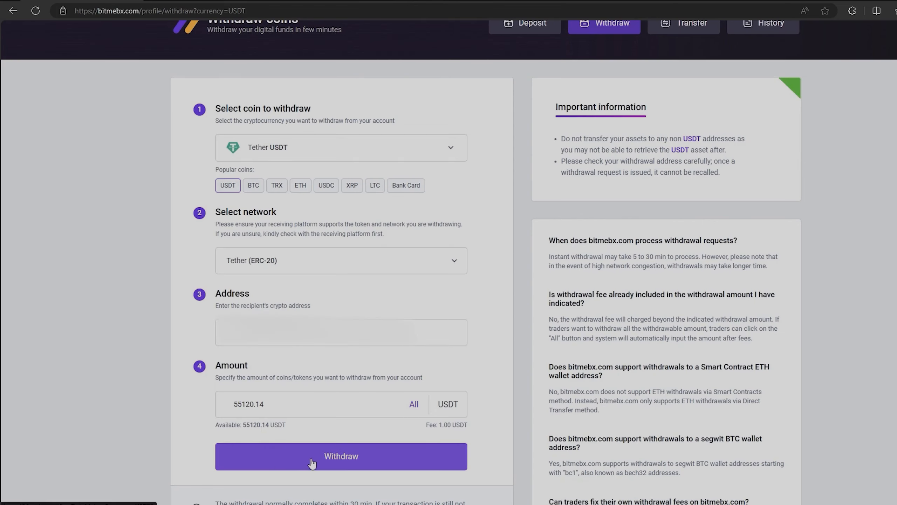
click(342, 456)
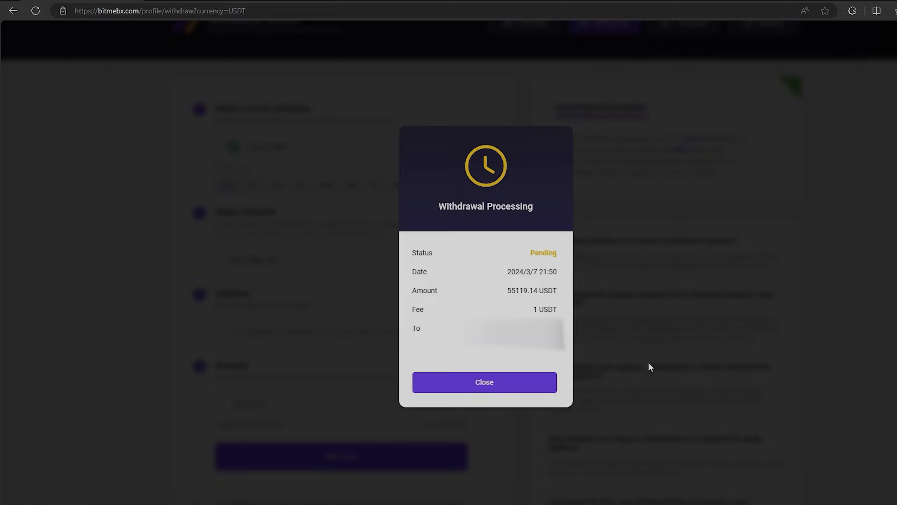
mouse_move(276, 280)
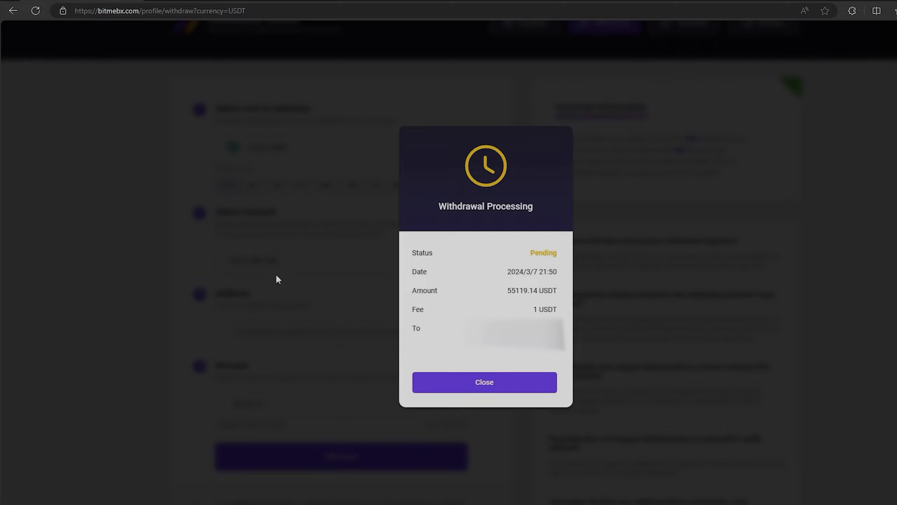